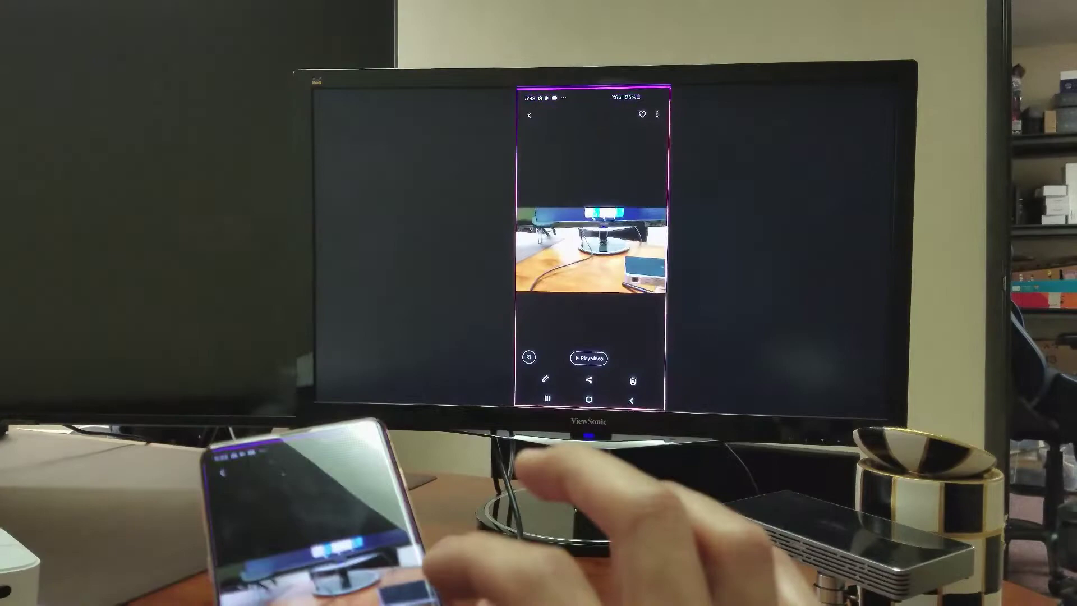
Return from the single video to the Camera album's grid of photos and videos.
{"action": "left_click", "coordinate": [529, 116]}
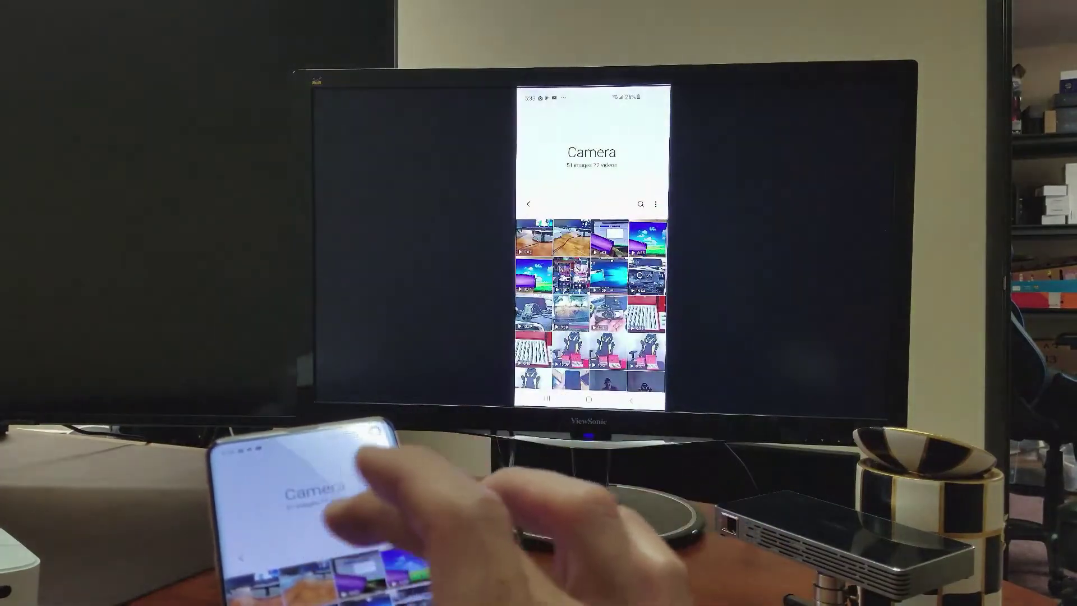